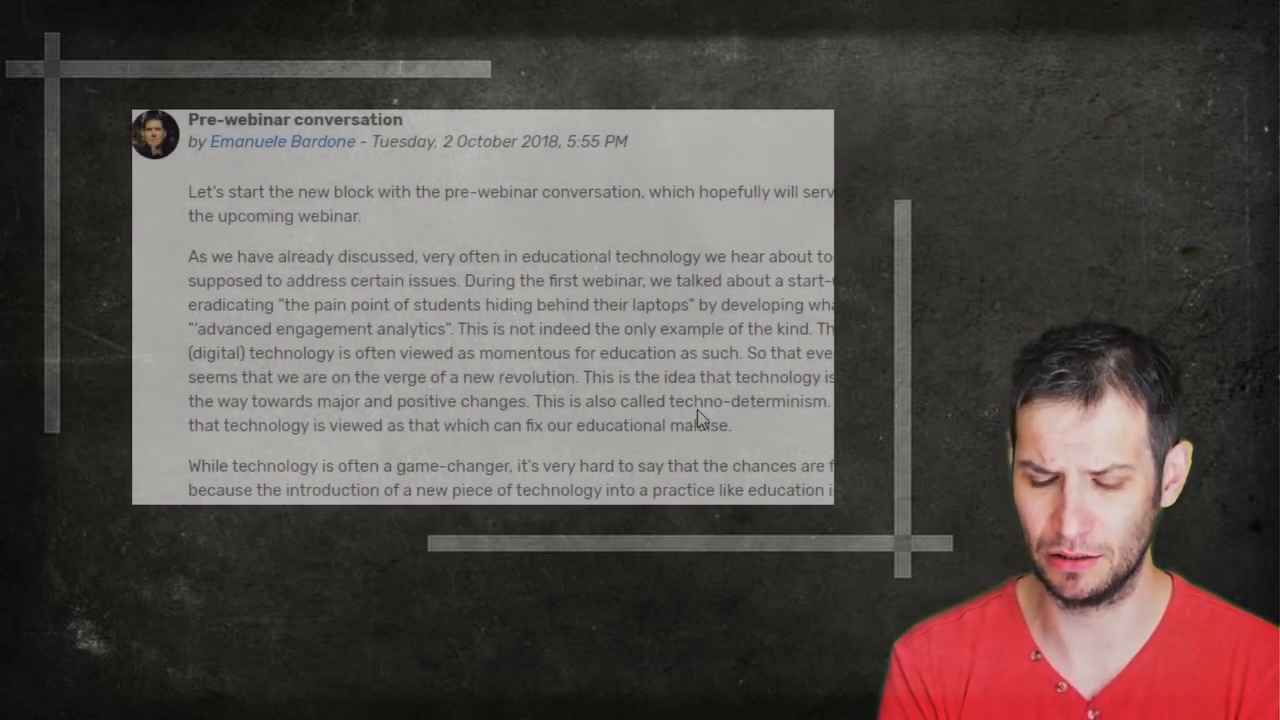
scroll("down", 3)
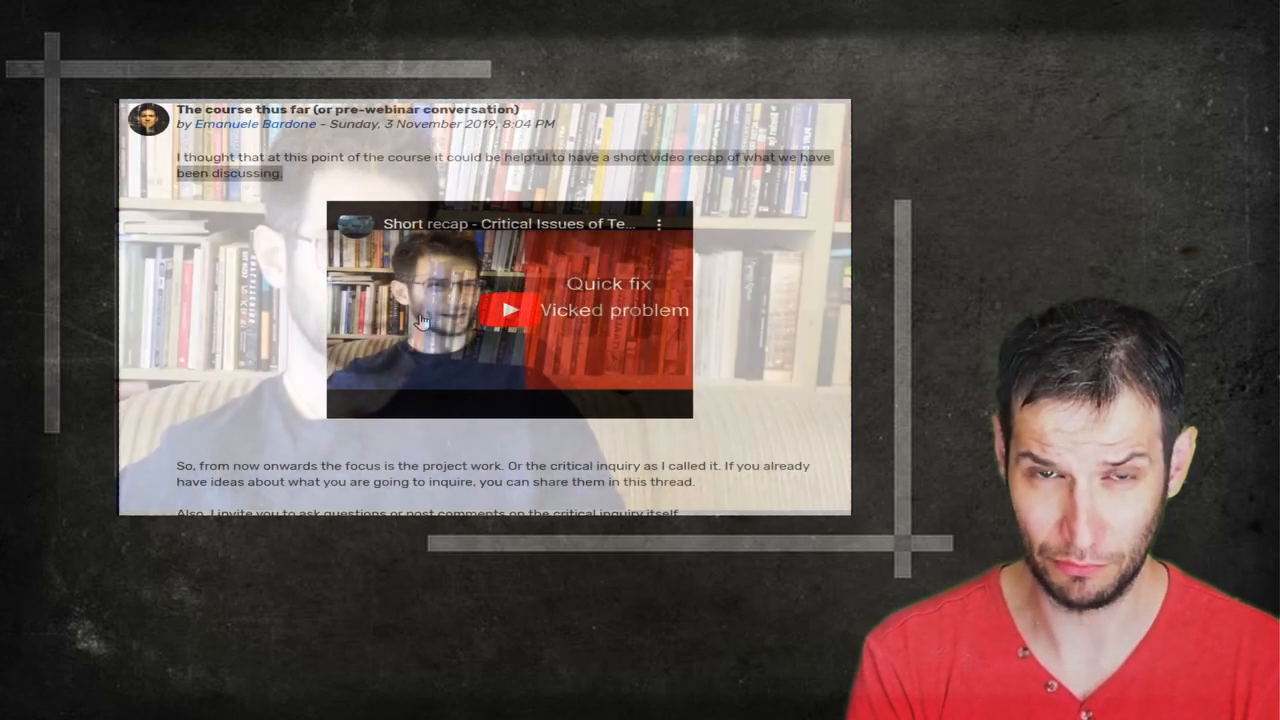
scroll("down", 3)
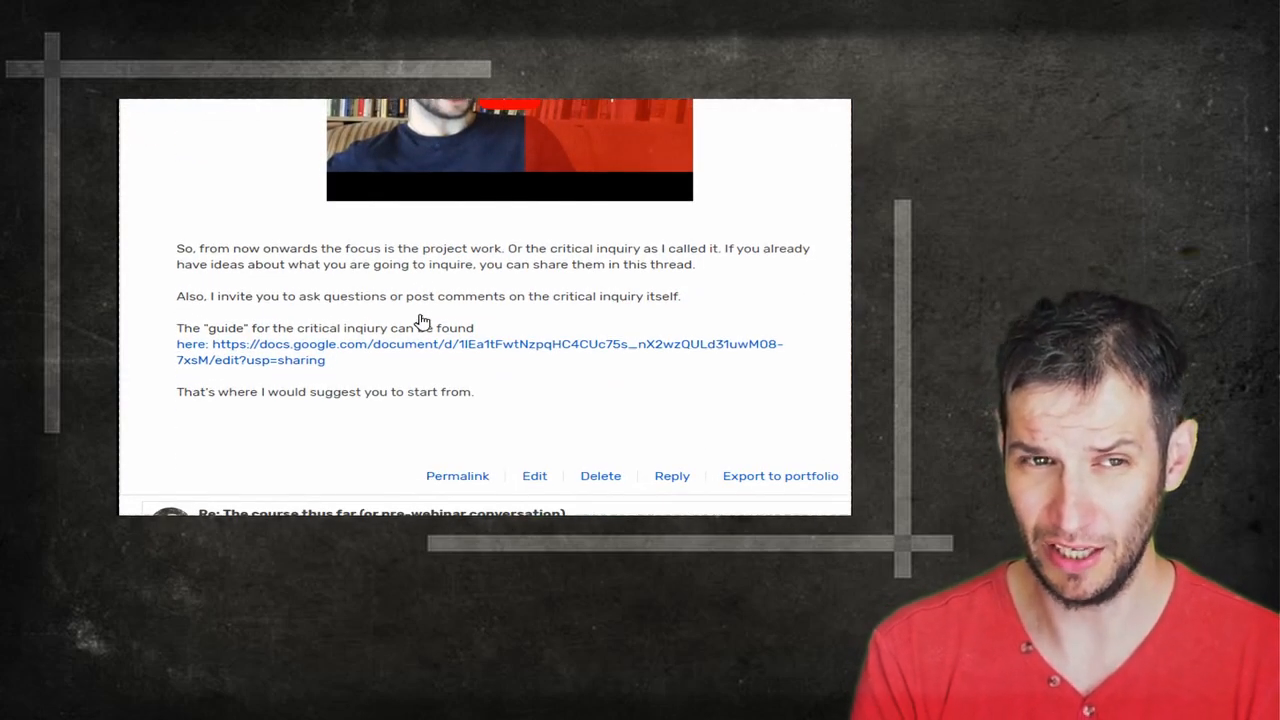
scroll("down", 3)
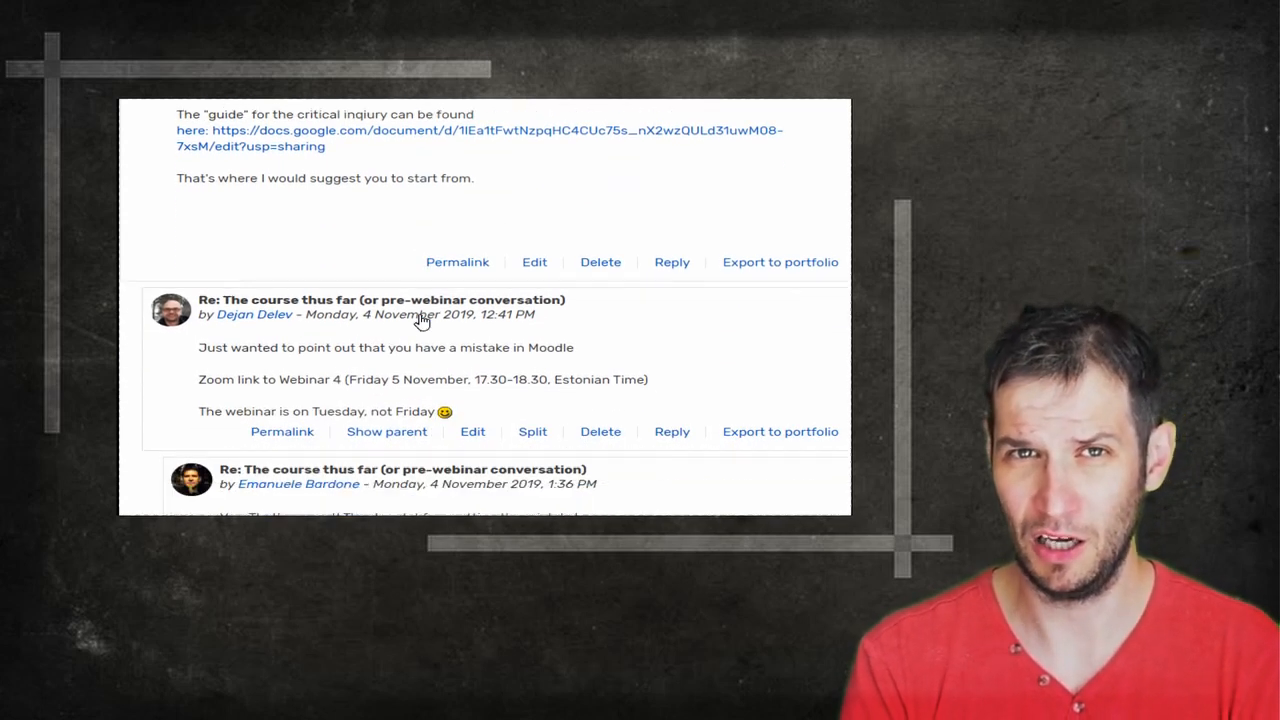
scroll("up", 3)
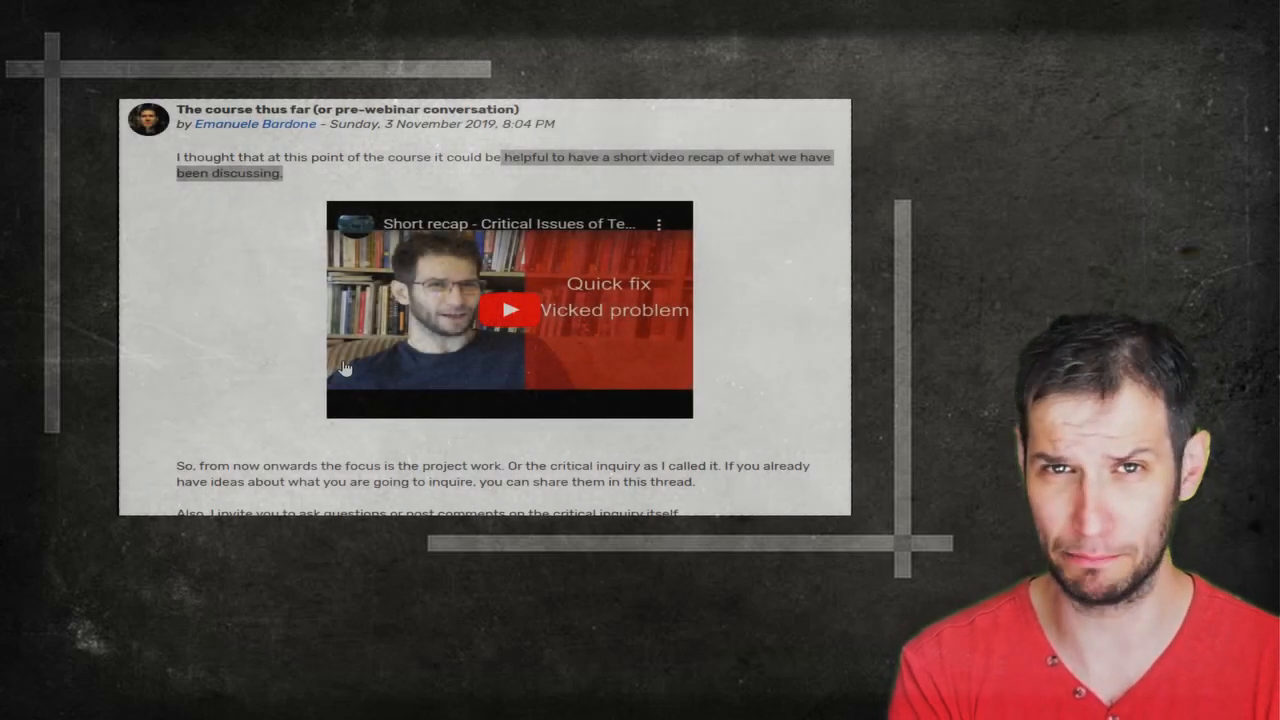
scroll("down", 3)
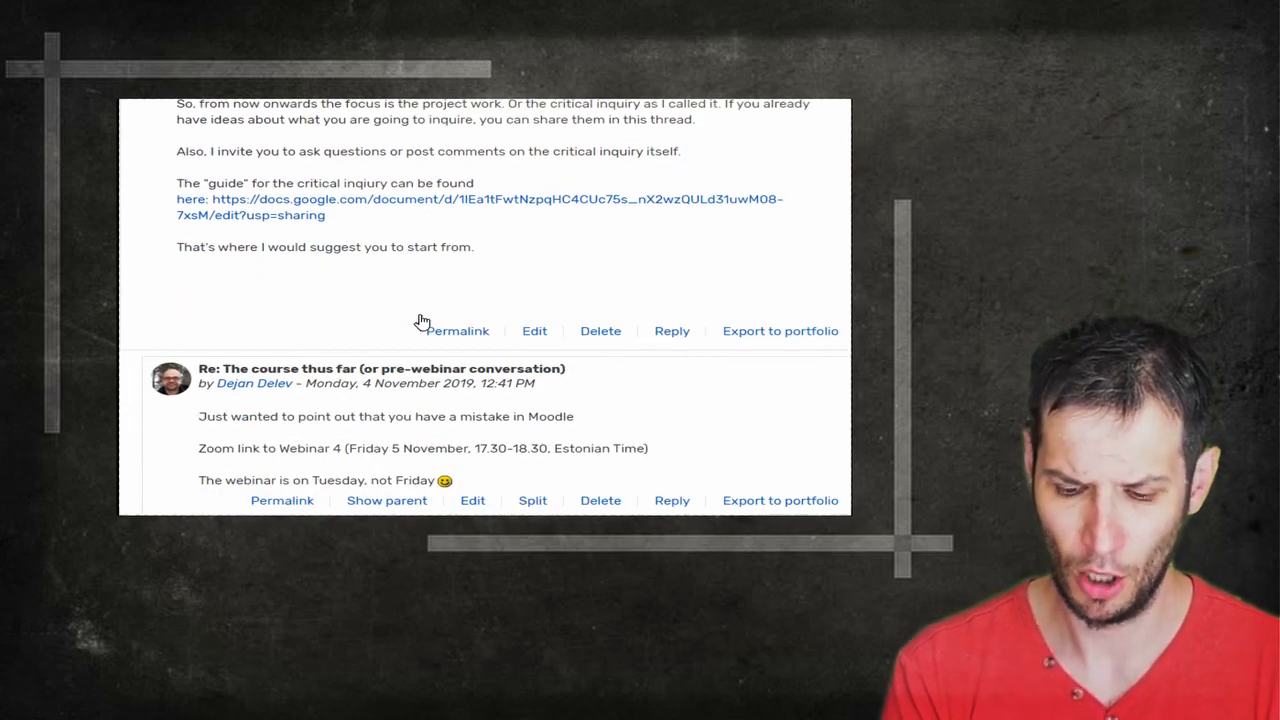
scroll("down", 3)
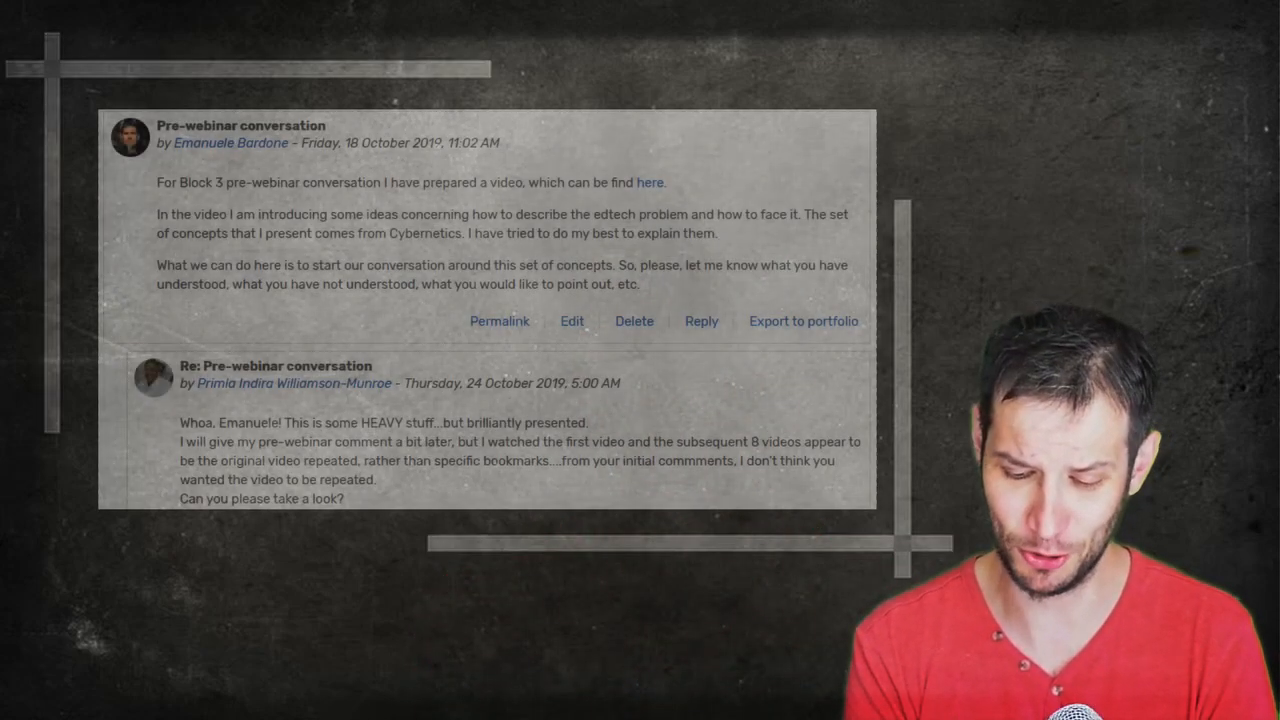
scroll("down", 3)
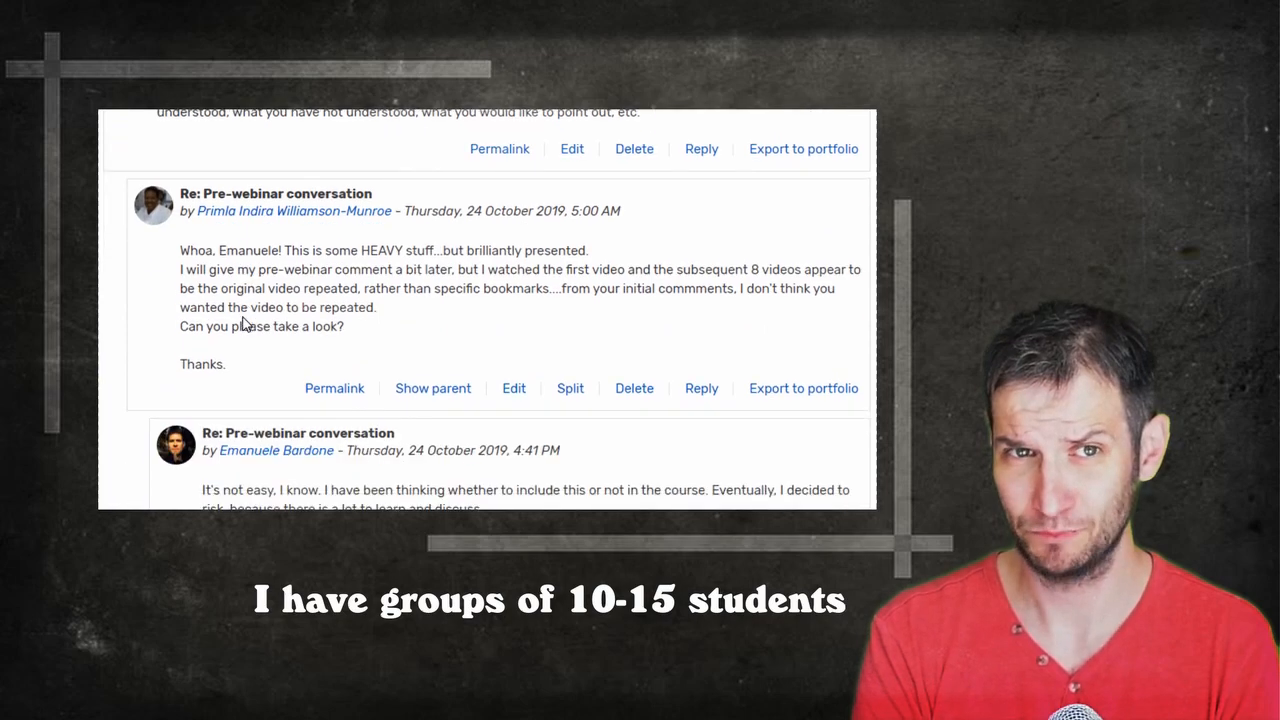
scroll("down", 3)
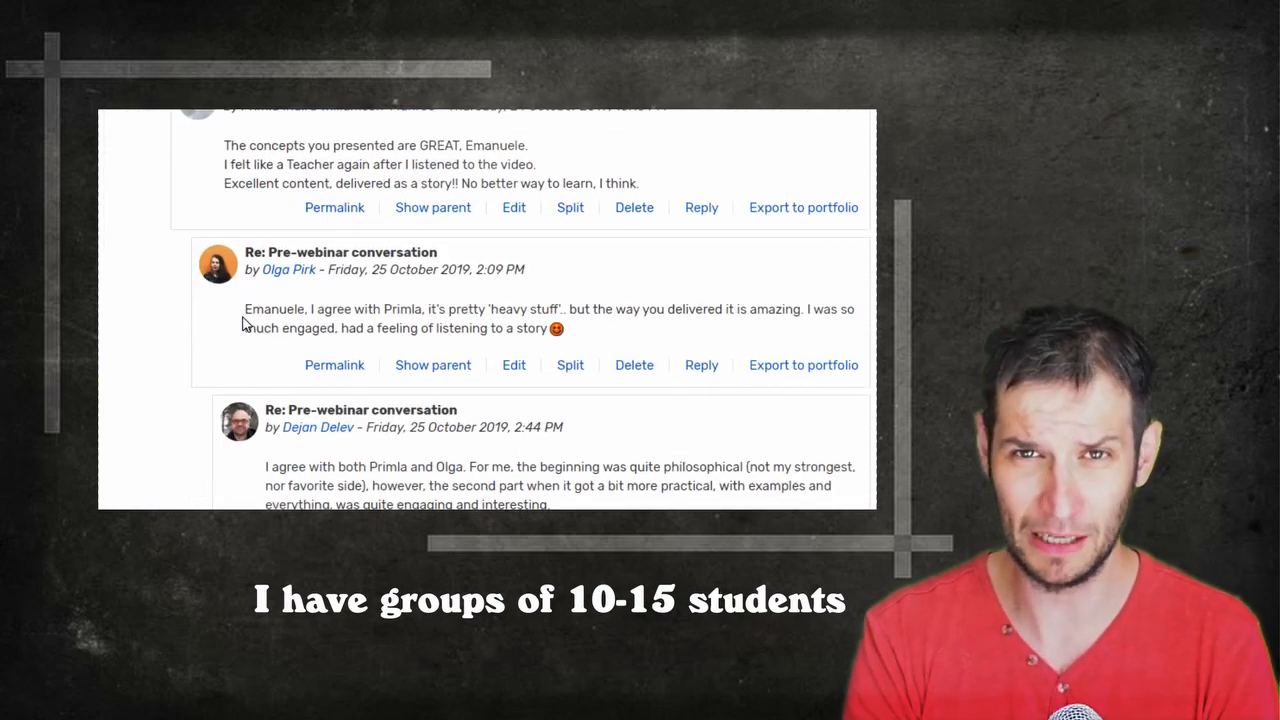
scroll("down", 3)
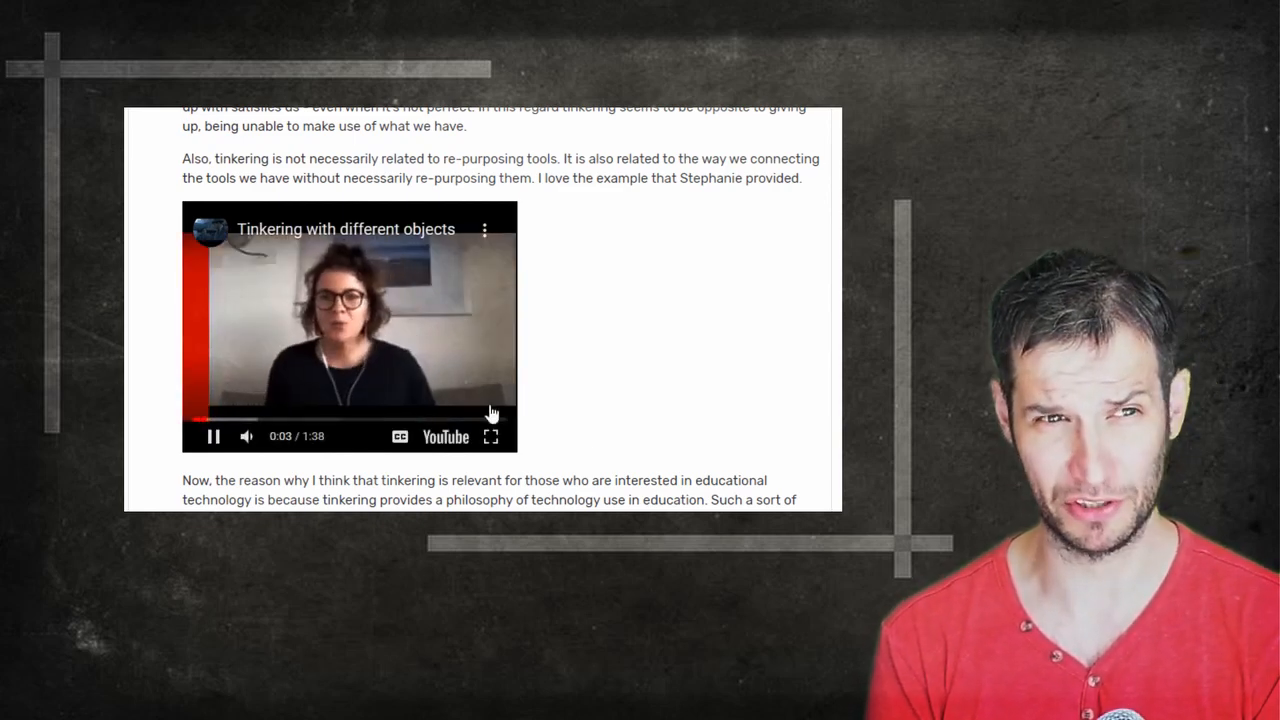
scroll("down", 3)
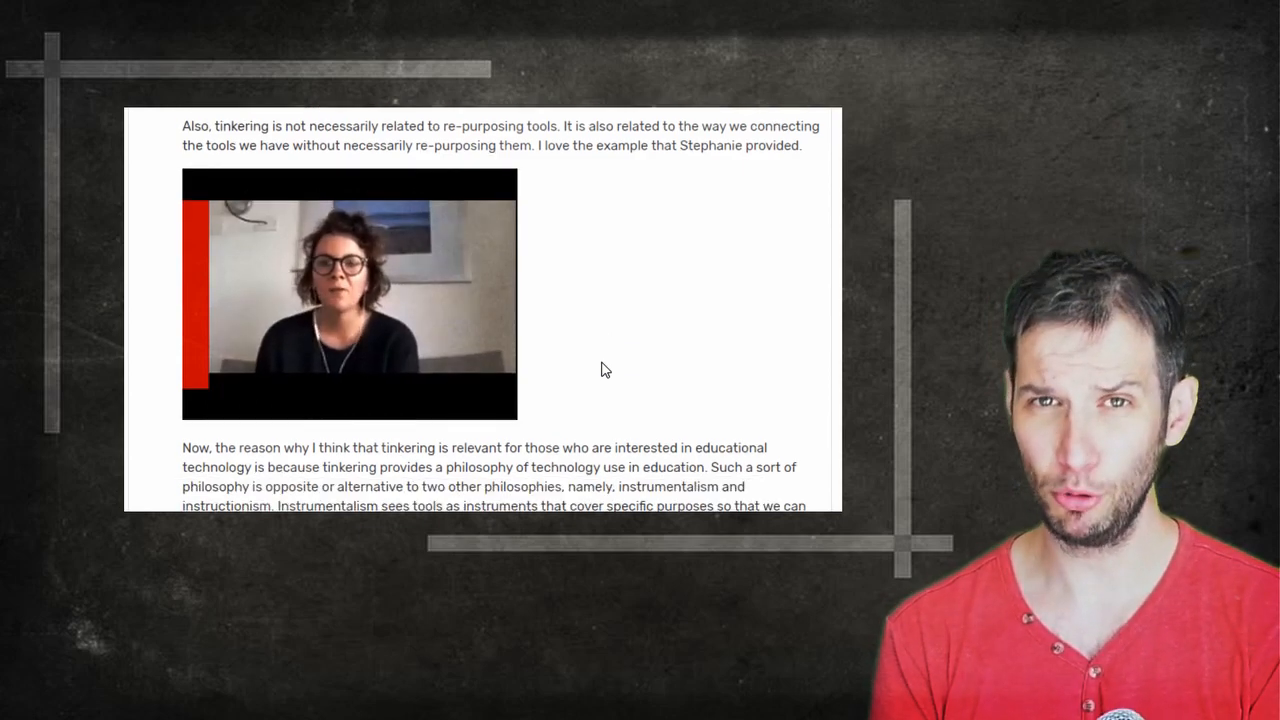